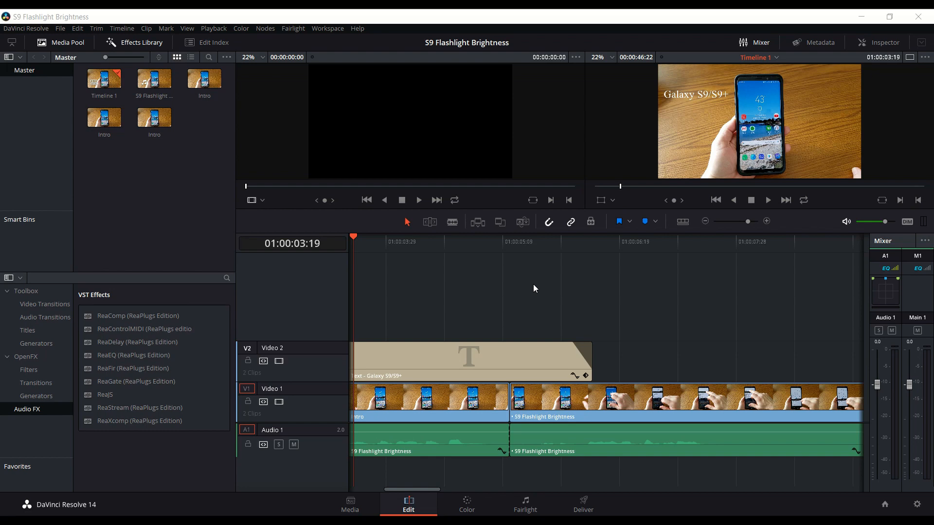
pyautogui.moveTo(488, 283)
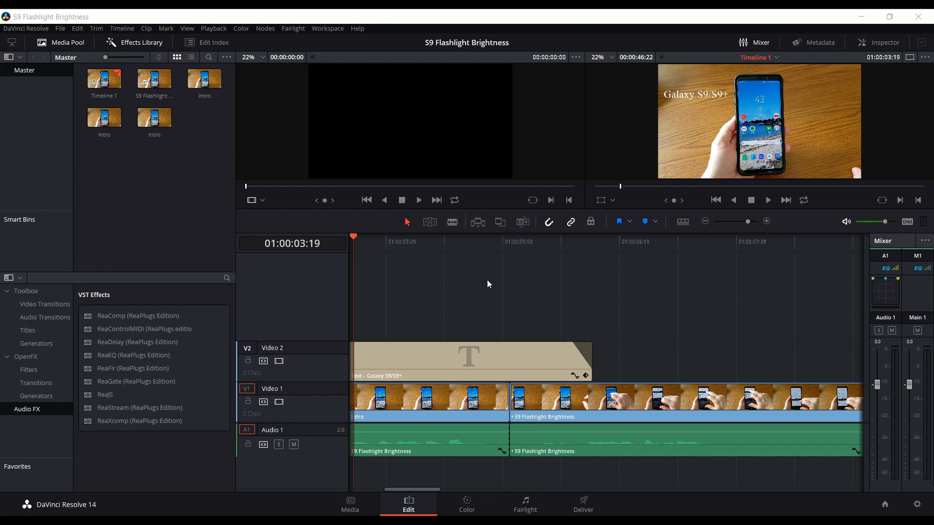
pyautogui.moveTo(149, 179)
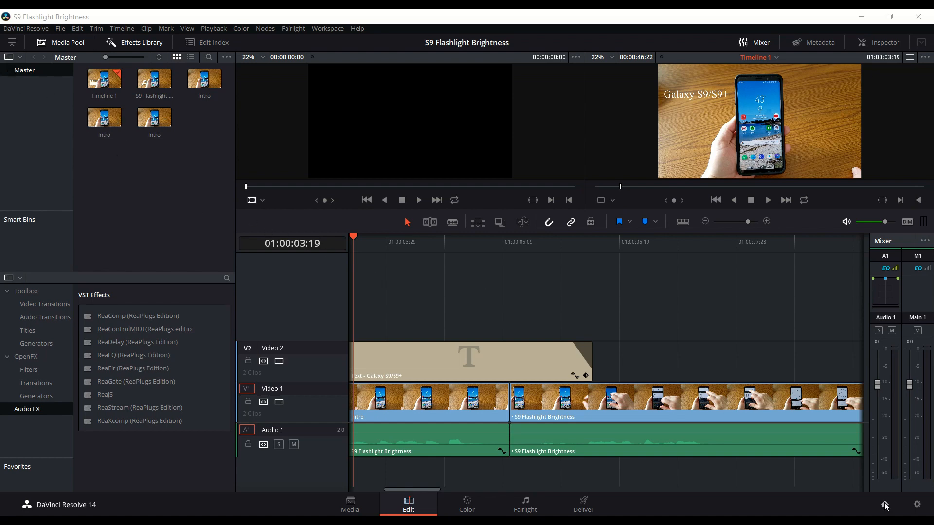
pyautogui.moveTo(886, 509)
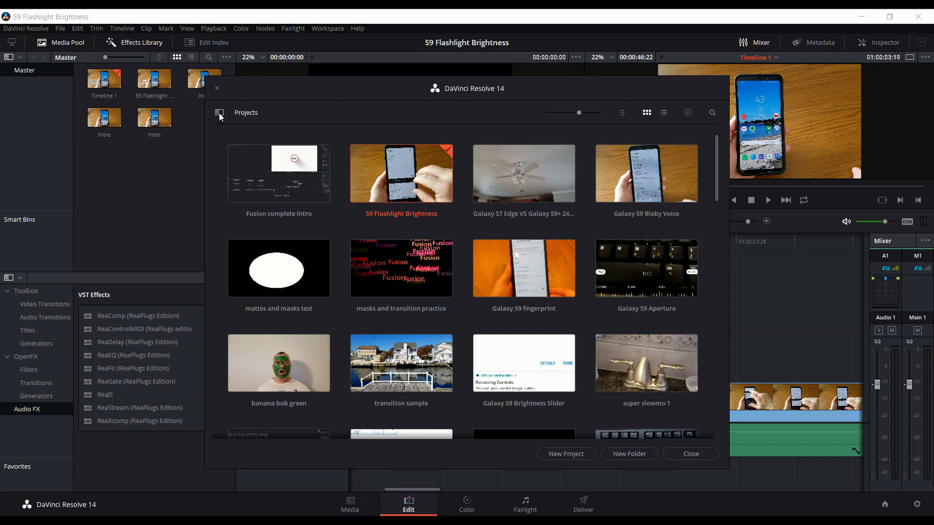
# Open the Databases panel beside the projects to reveal Local Database under Disk
pyautogui.click(220, 113)
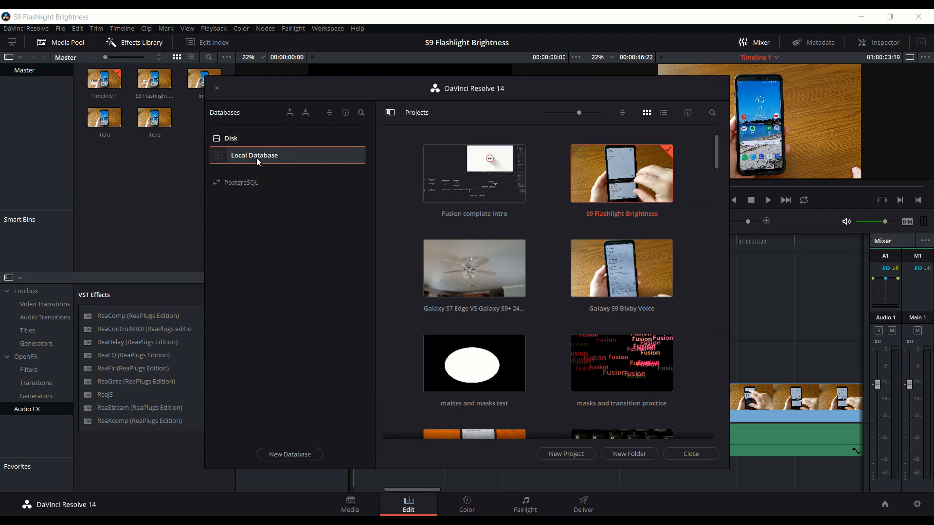
pyautogui.moveTo(289, 127)
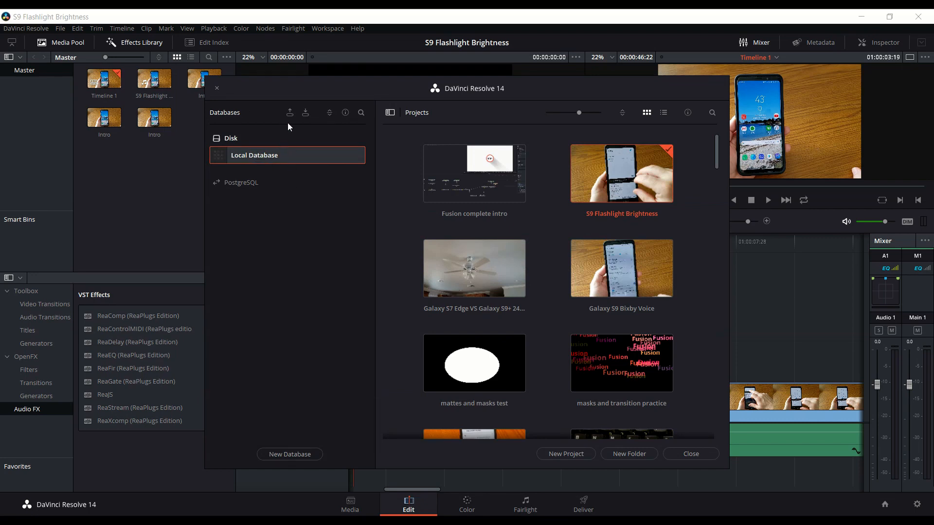
pyautogui.moveTo(289, 112)
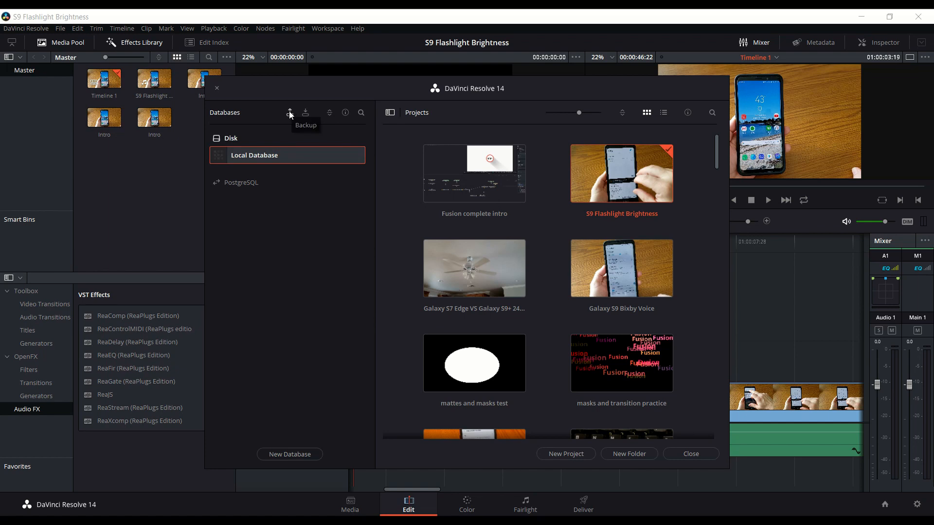
pyautogui.moveTo(305, 113)
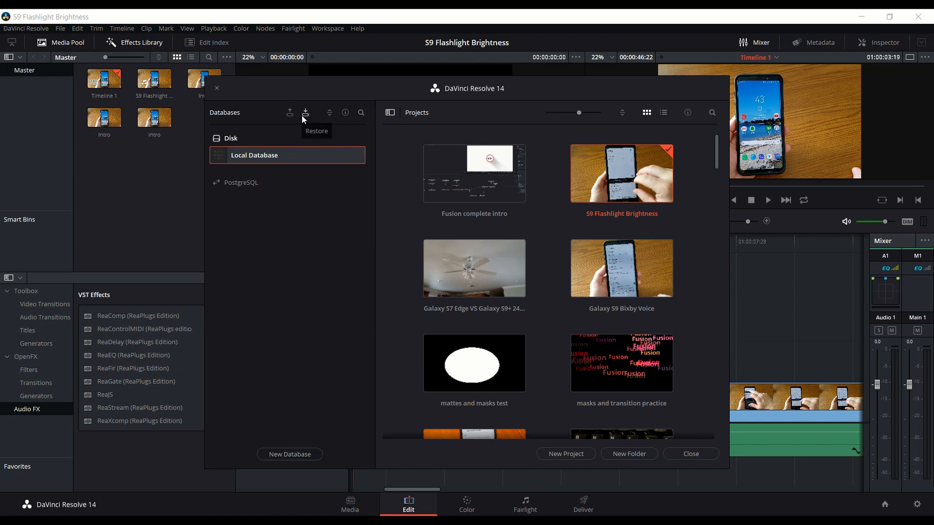
pyautogui.moveTo(289, 114)
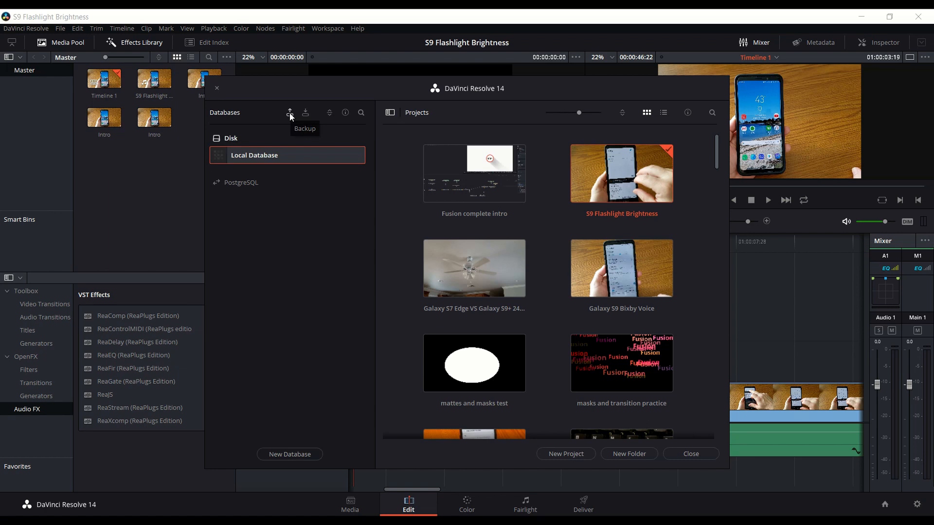
# Save a Local Database backup as 'Local Database.resolve2.diskdb' in Davinci Resolve Projects on D:
pyautogui.click(305, 113)
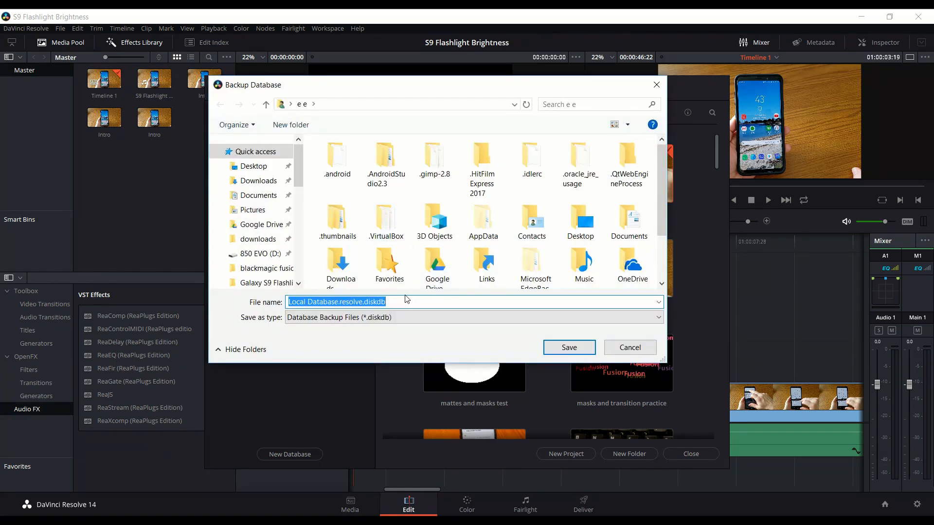
pyautogui.moveTo(366, 299)
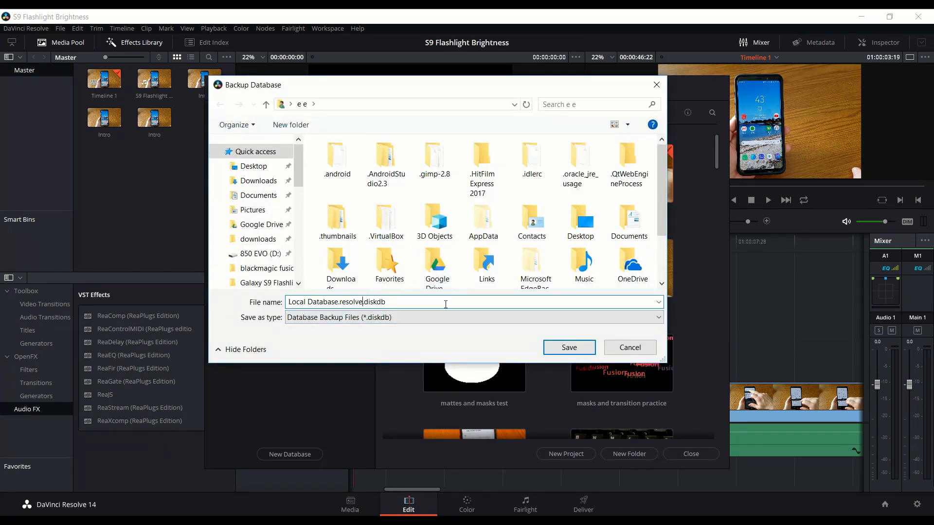
pyautogui.write('2')
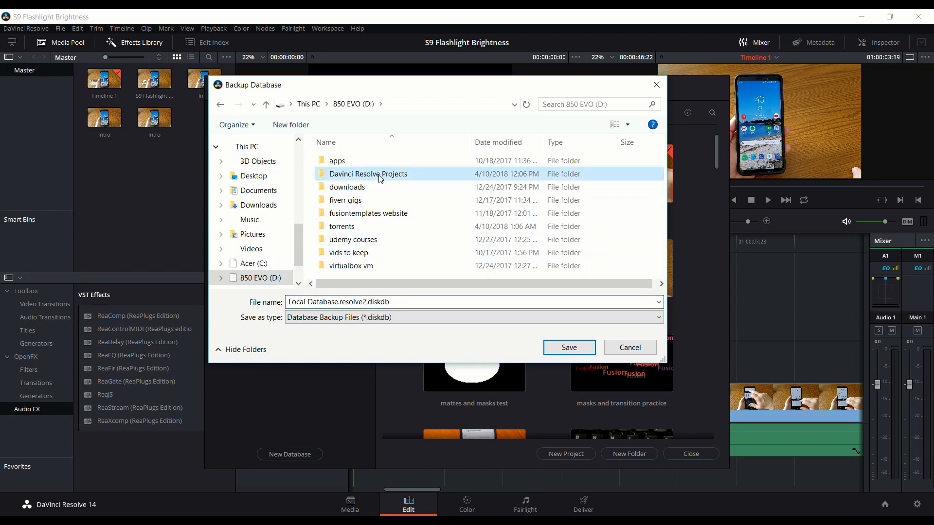
pyautogui.doubleClick(368, 173)
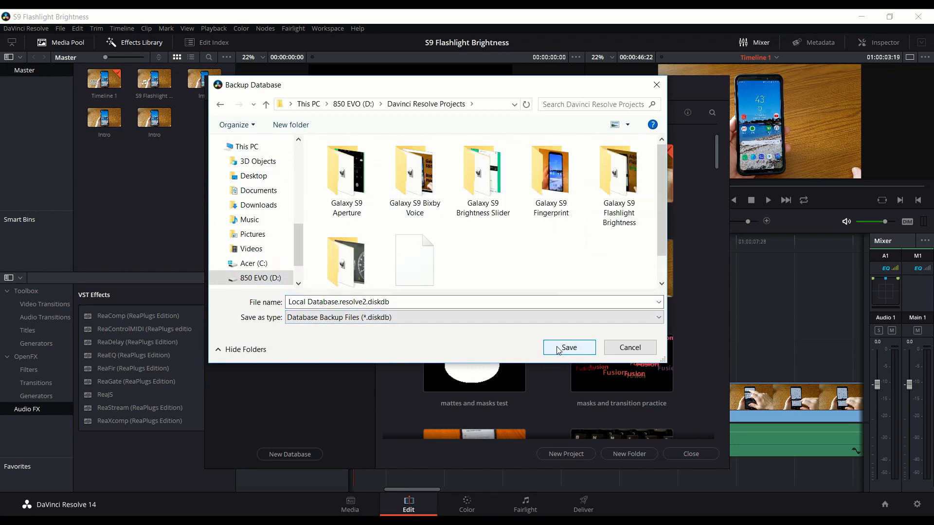
pyautogui.click(568, 347)
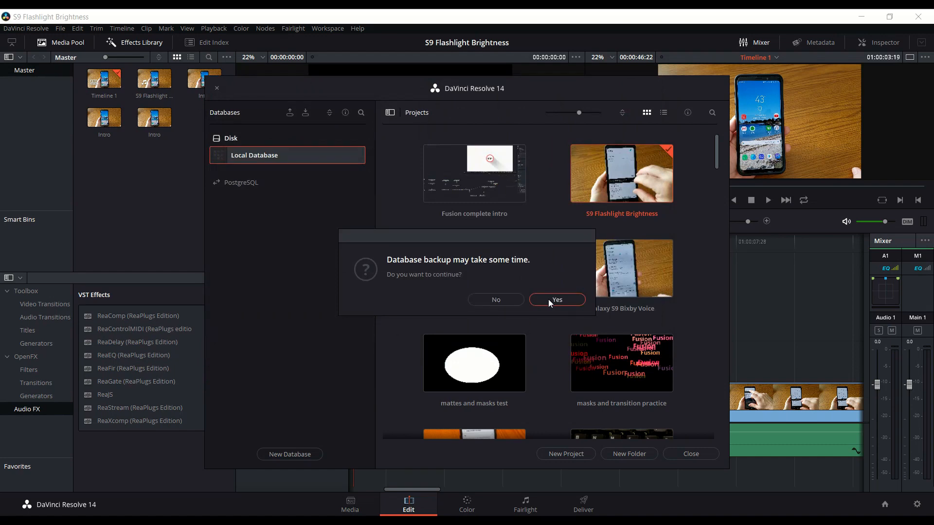
# Confirm the lengthy backup warning and dismiss the backup-succeeded message
pyautogui.click(556, 299)
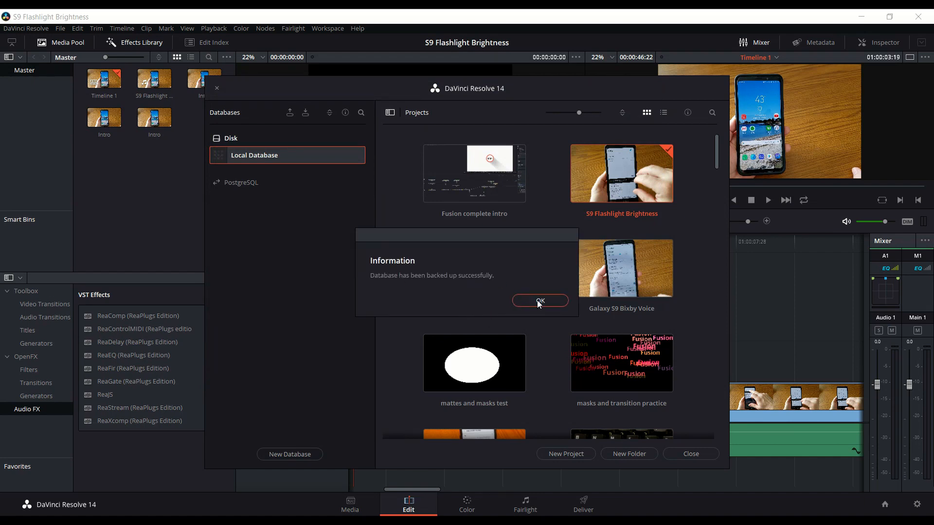
pyautogui.click(539, 300)
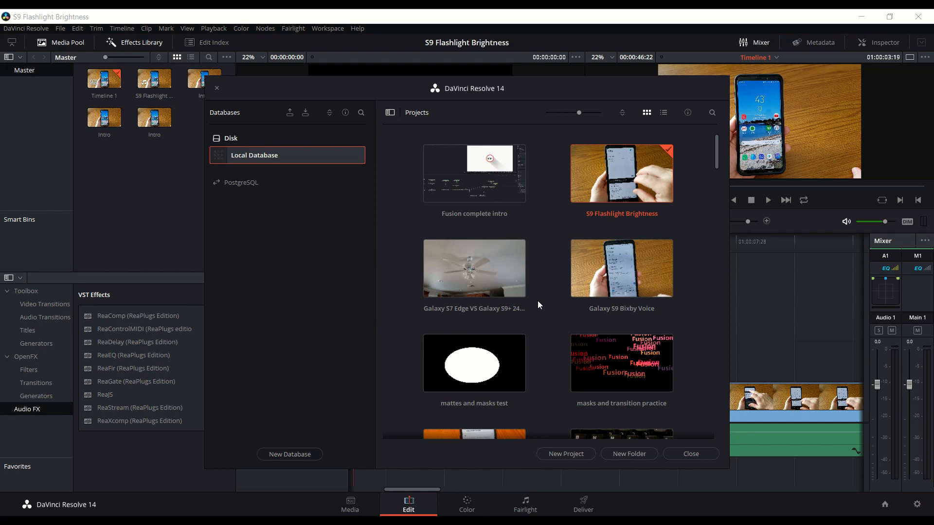
pyautogui.moveTo(377, 150)
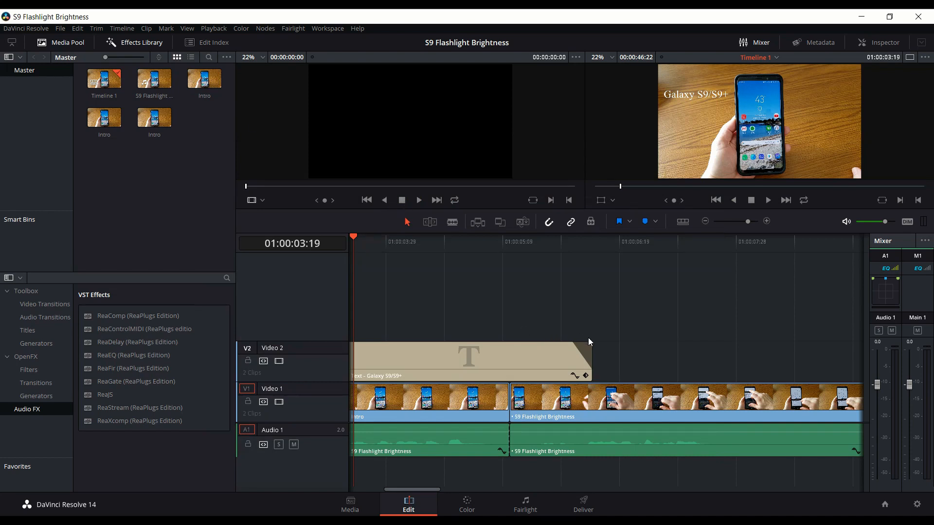
pyautogui.moveTo(635, 319)
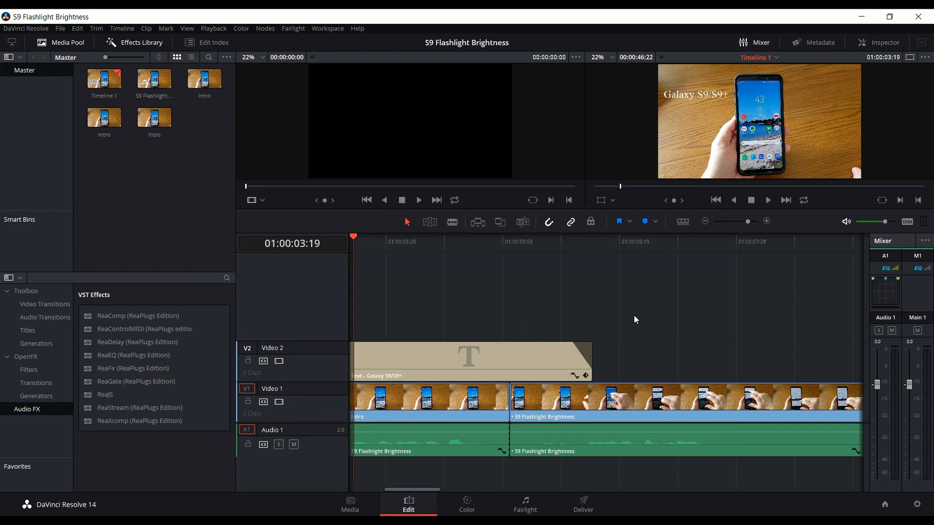